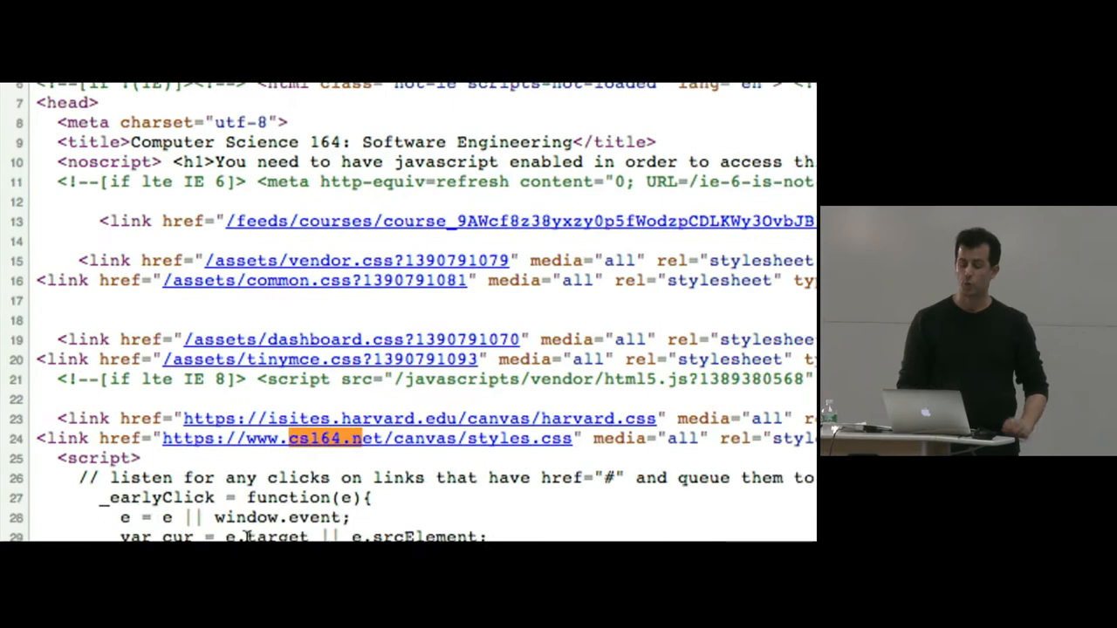
Inspect the CS164 breadcrumb link to show its span element and styles in DevTools.
scroll(down, 3)
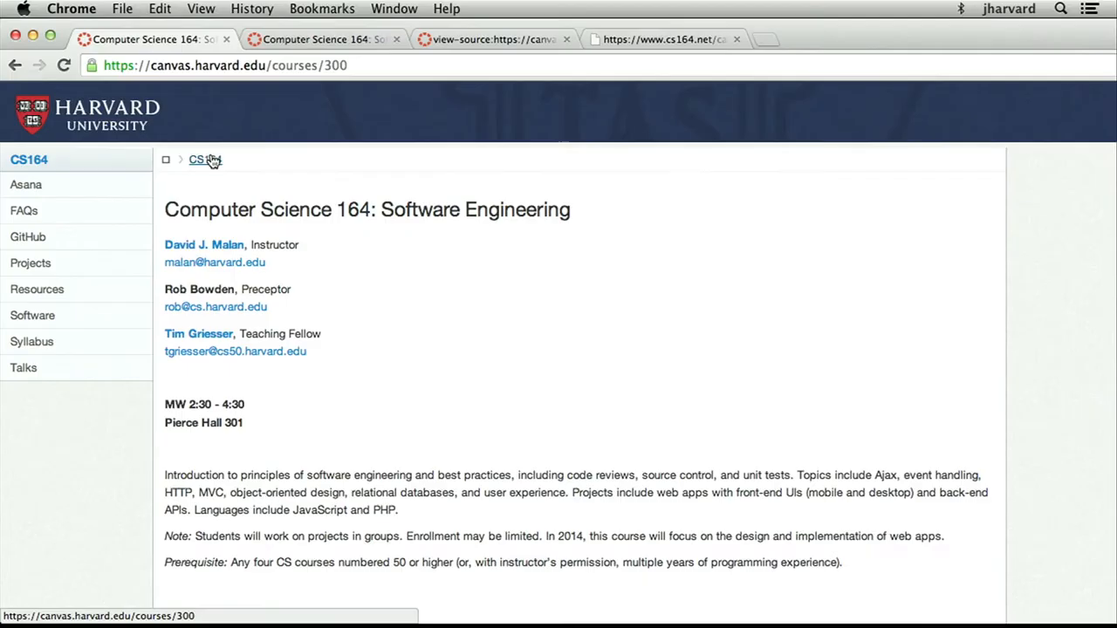
click(205, 160)
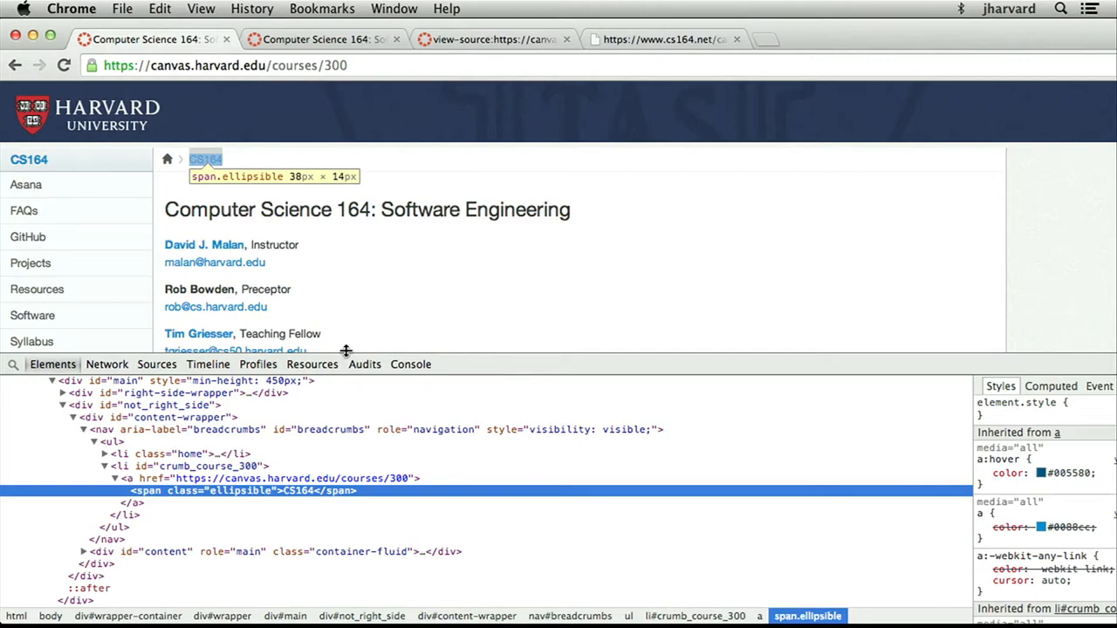